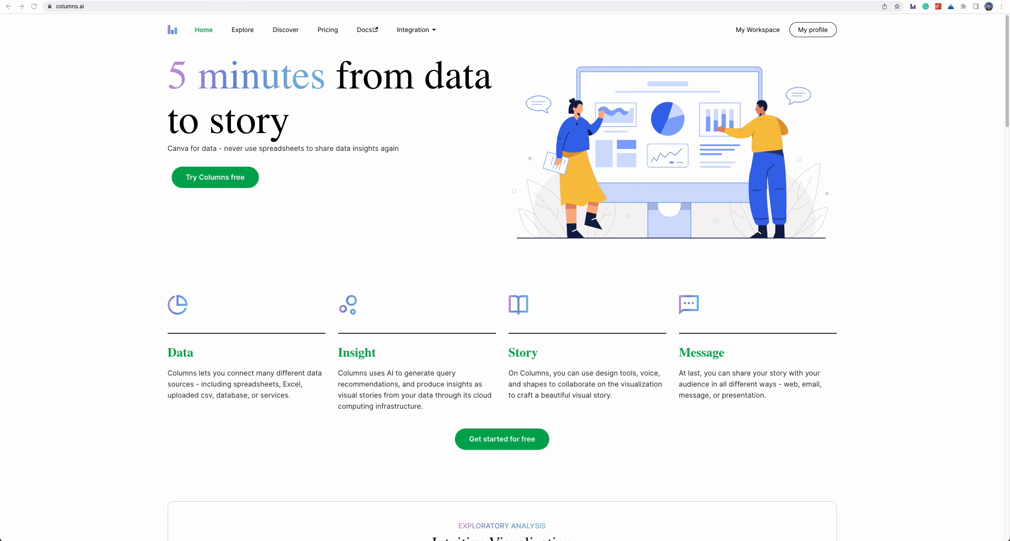
Go to My Workspace to see the visual stories such as schedule-update and Fina-Signups
click(756, 29)
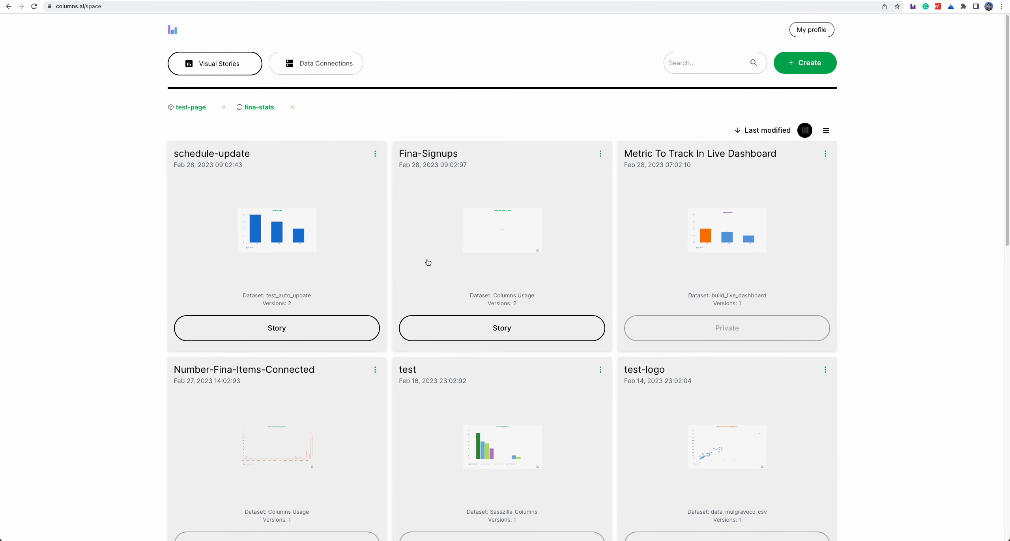
mouse_move(746, 340)
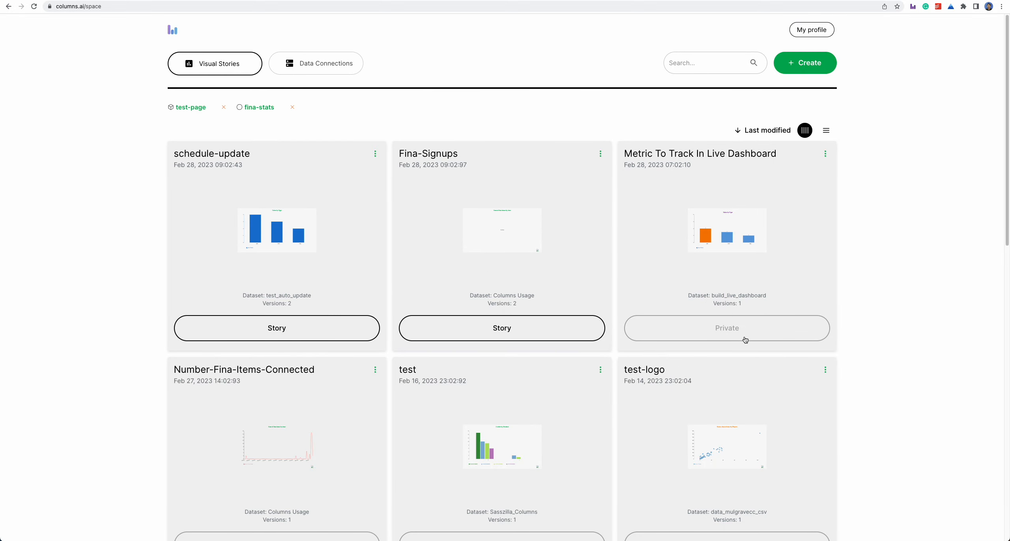
mouse_move(460, 233)
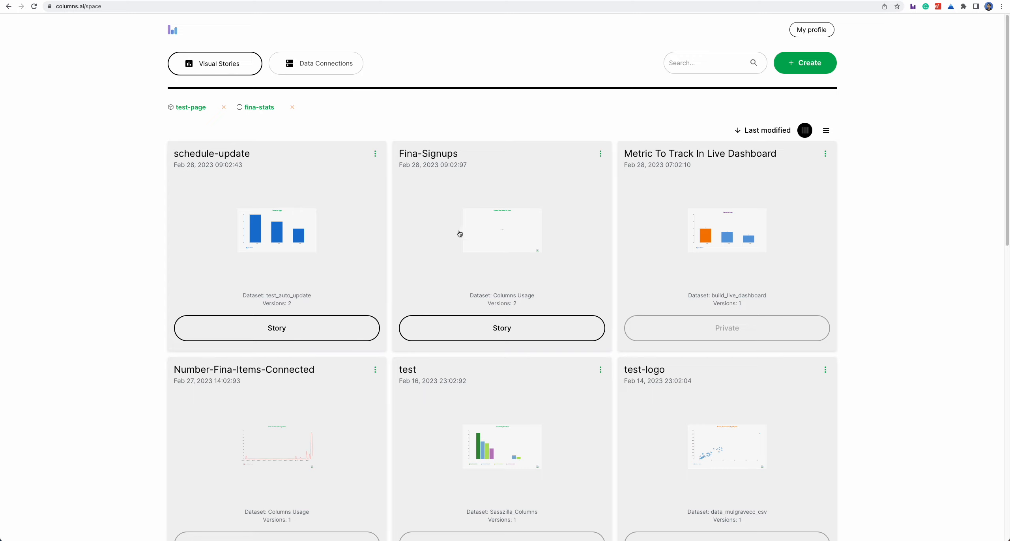
click(601, 153)
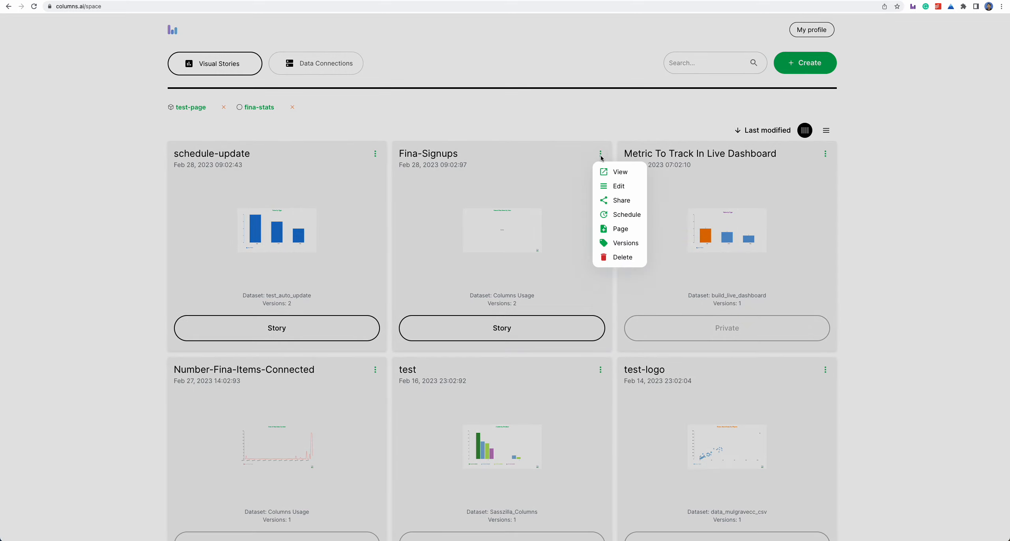
mouse_move(619, 229)
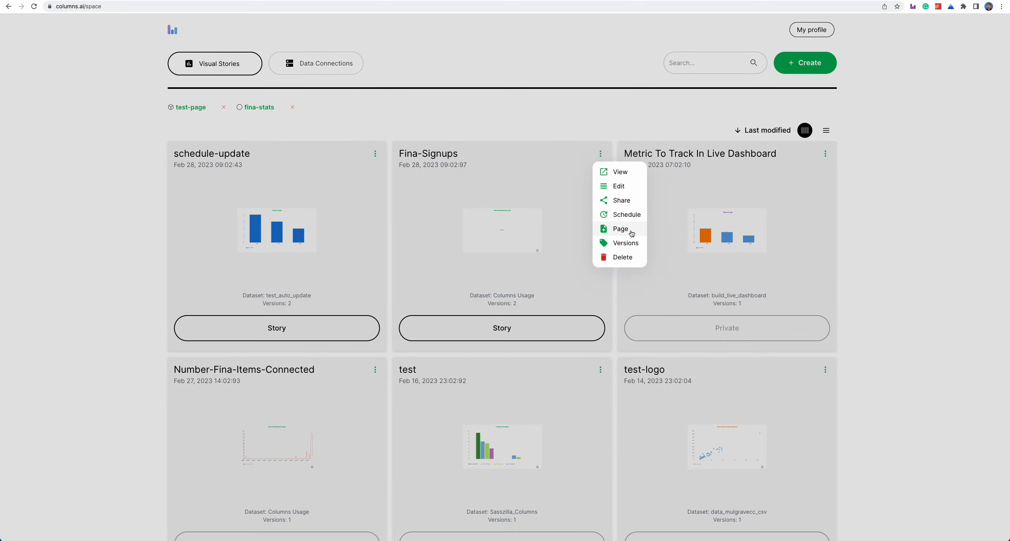
mouse_move(528, 135)
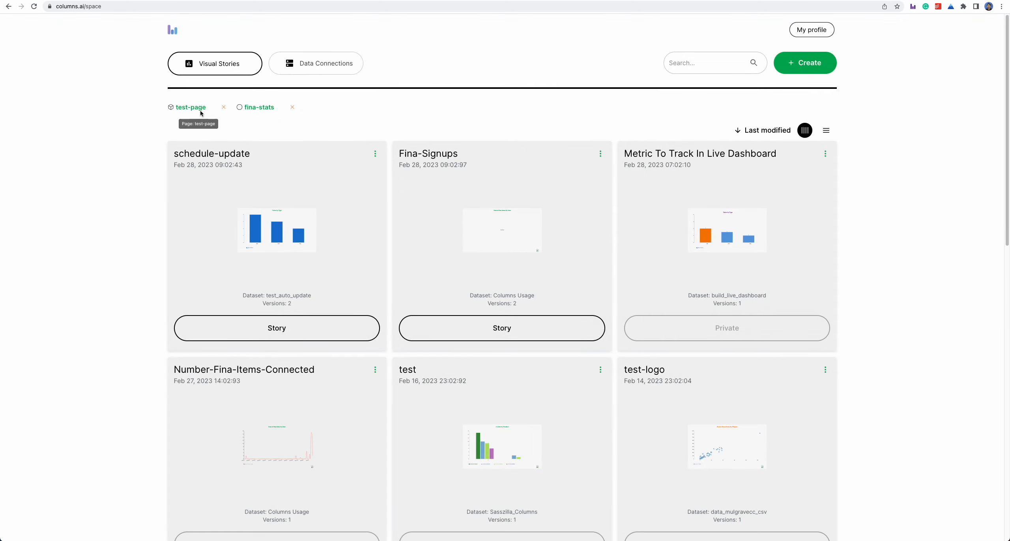
mouse_move(193, 115)
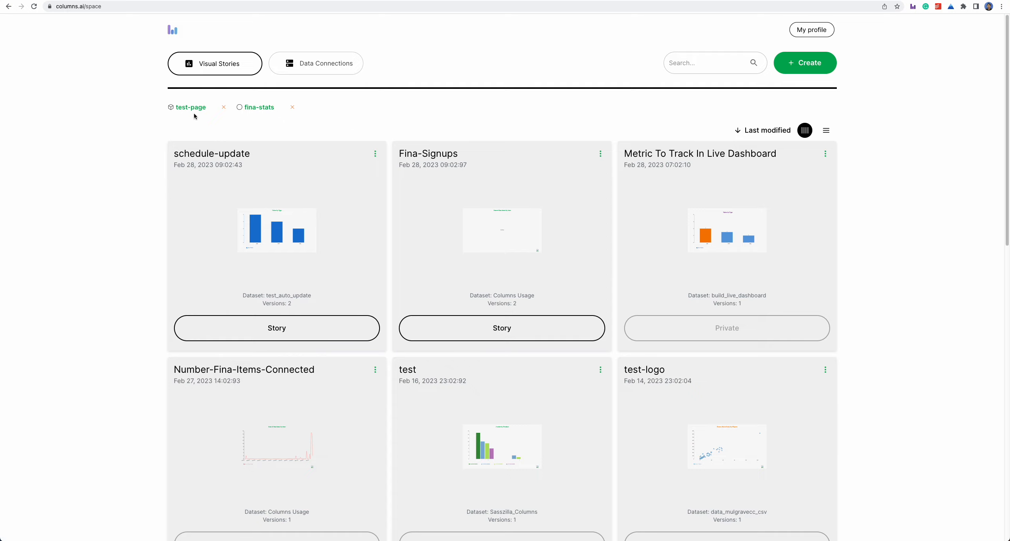
Open the test-page page with its '# order by Product' bar chart
click(190, 107)
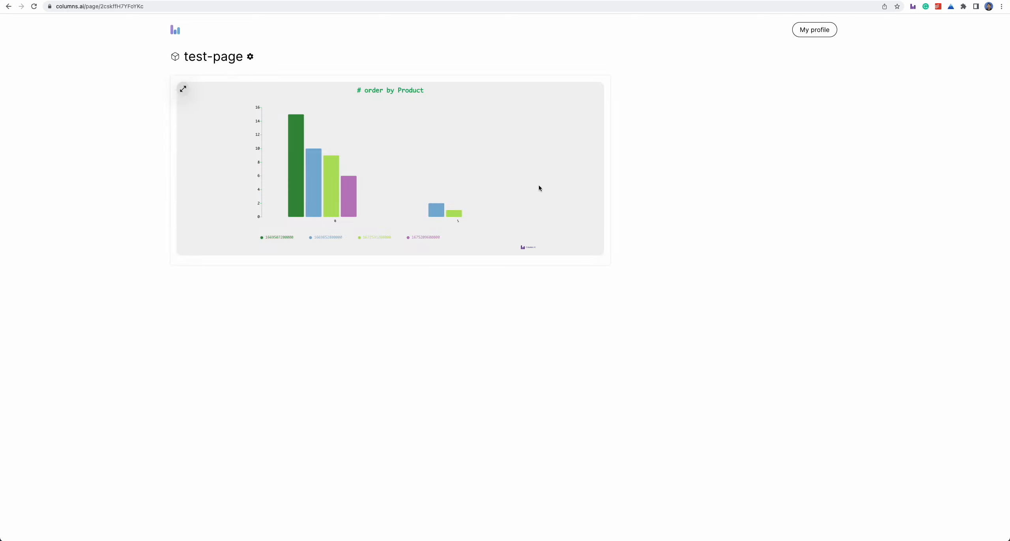
mouse_move(431, 188)
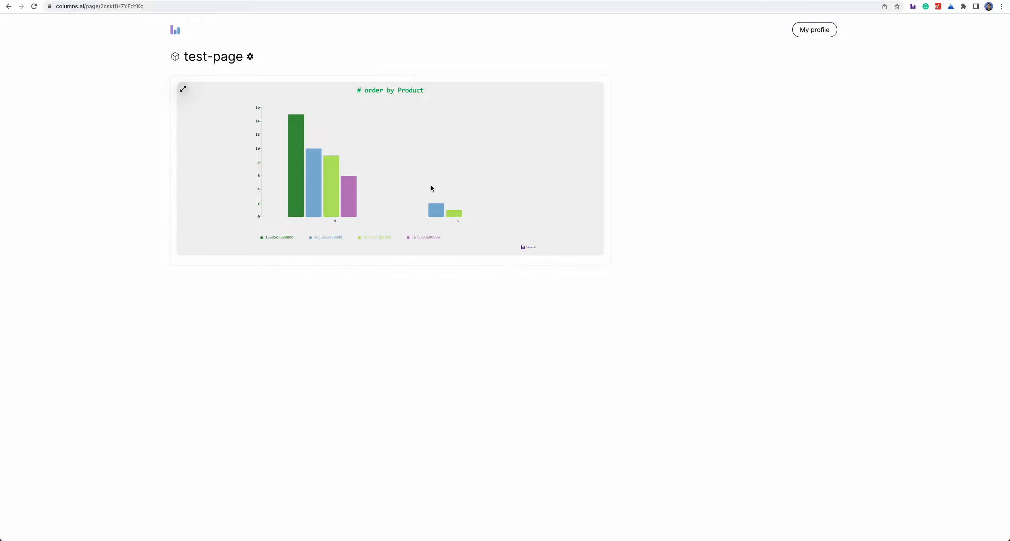
mouse_move(221, 114)
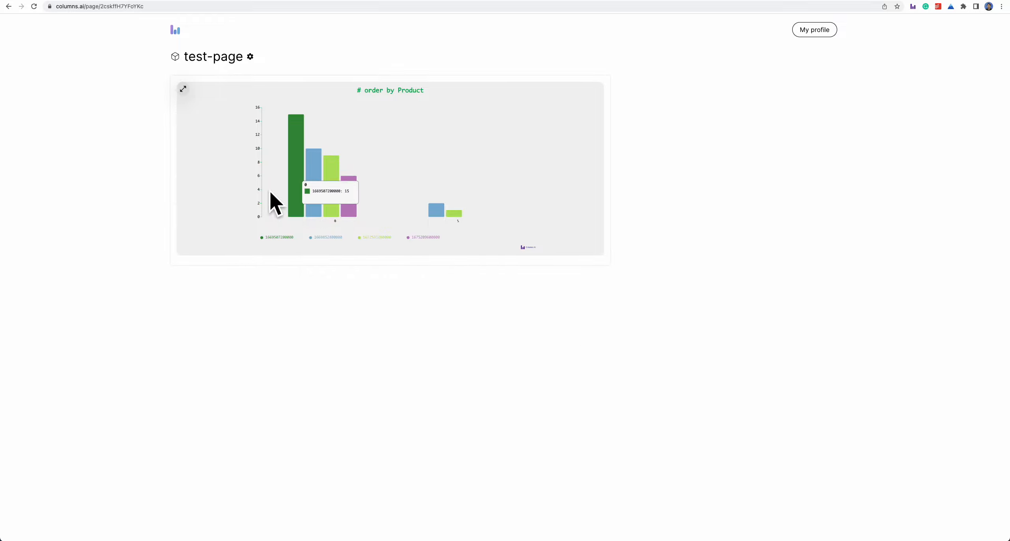
mouse_move(205, 45)
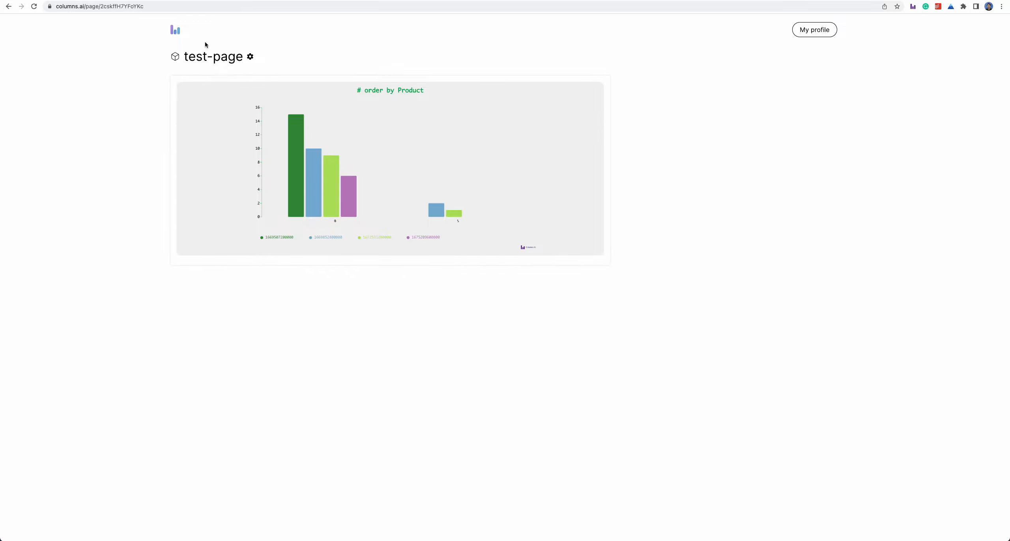
Switch off Card Menu and Authoring Info in test-page's Page Settings
click(250, 57)
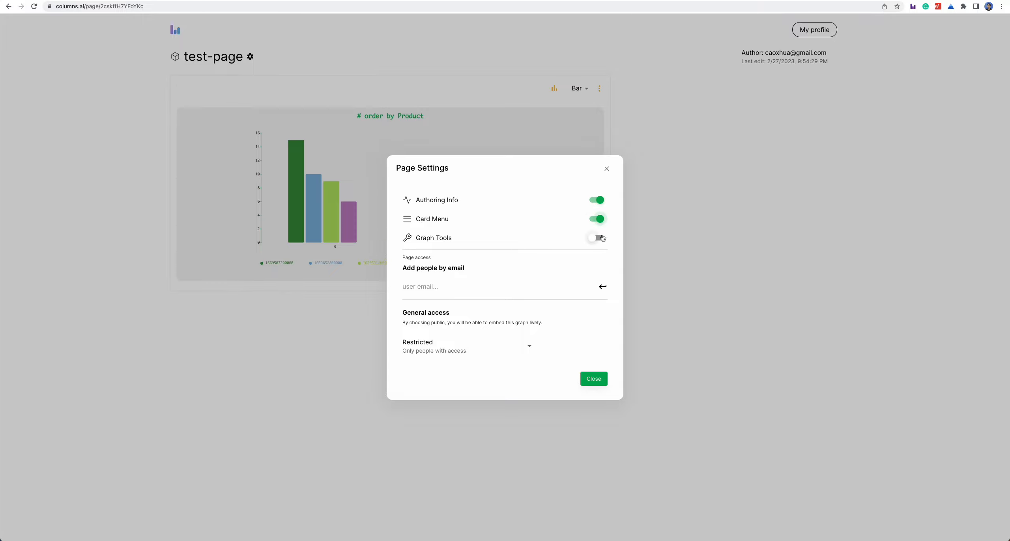
click(595, 237)
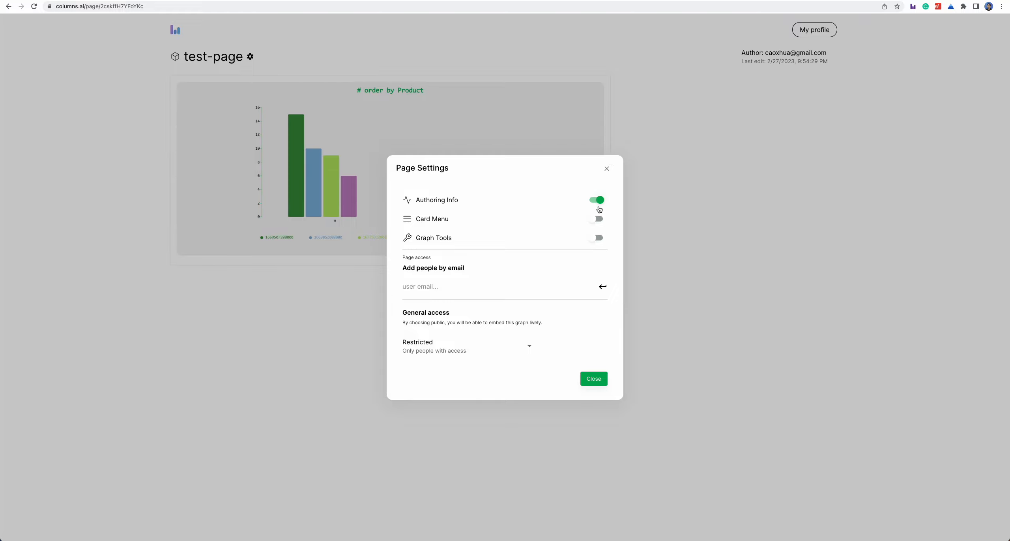
click(595, 200)
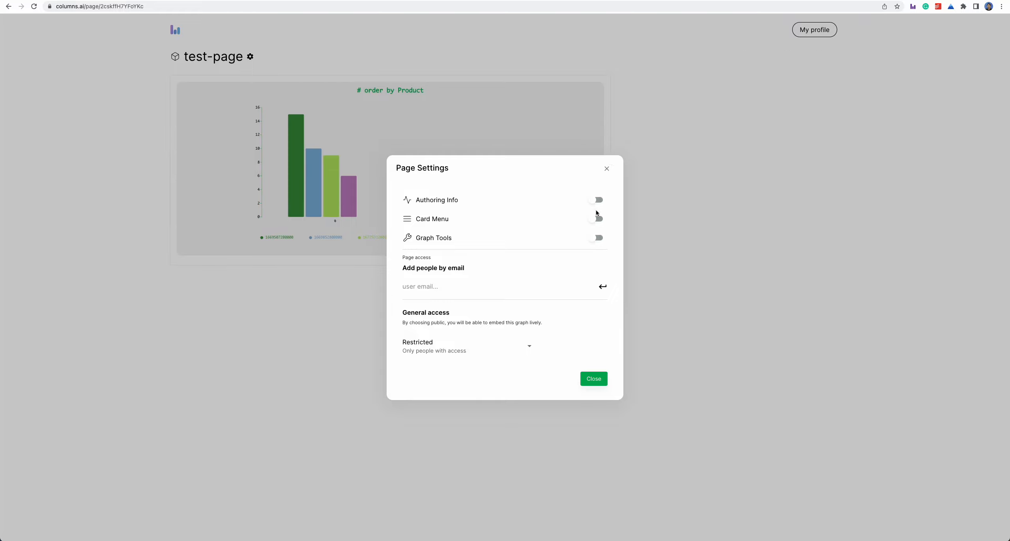
mouse_move(406, 254)
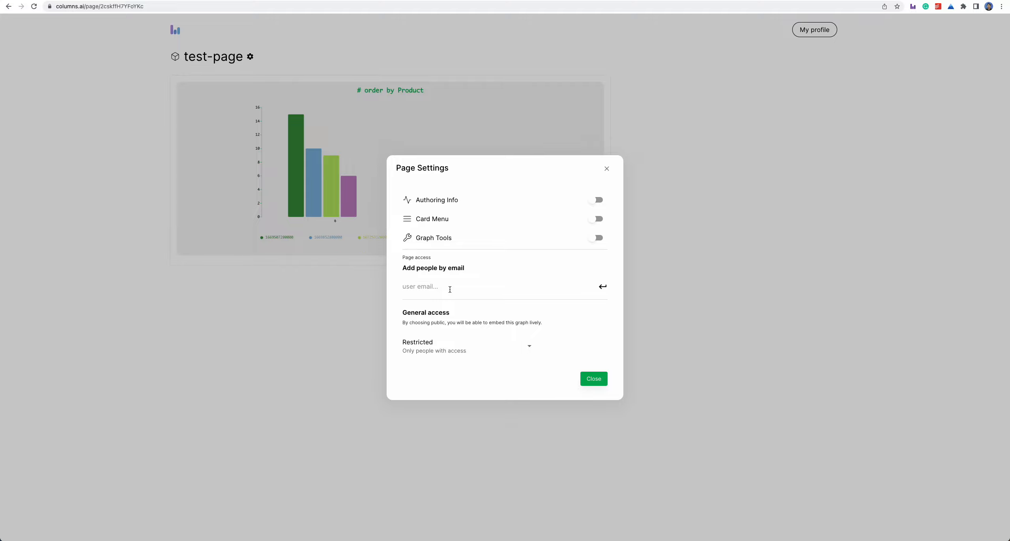
mouse_move(449, 282)
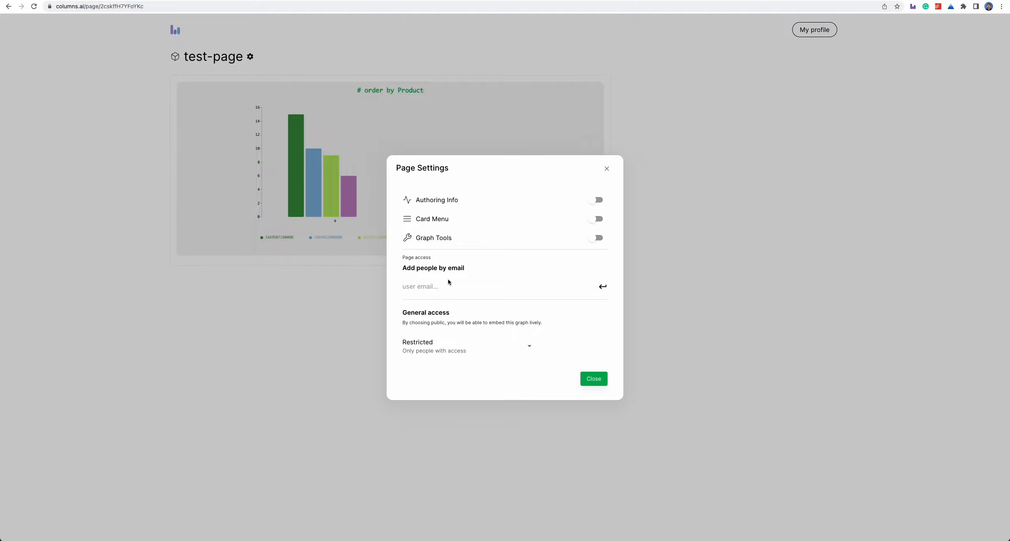
mouse_move(502, 349)
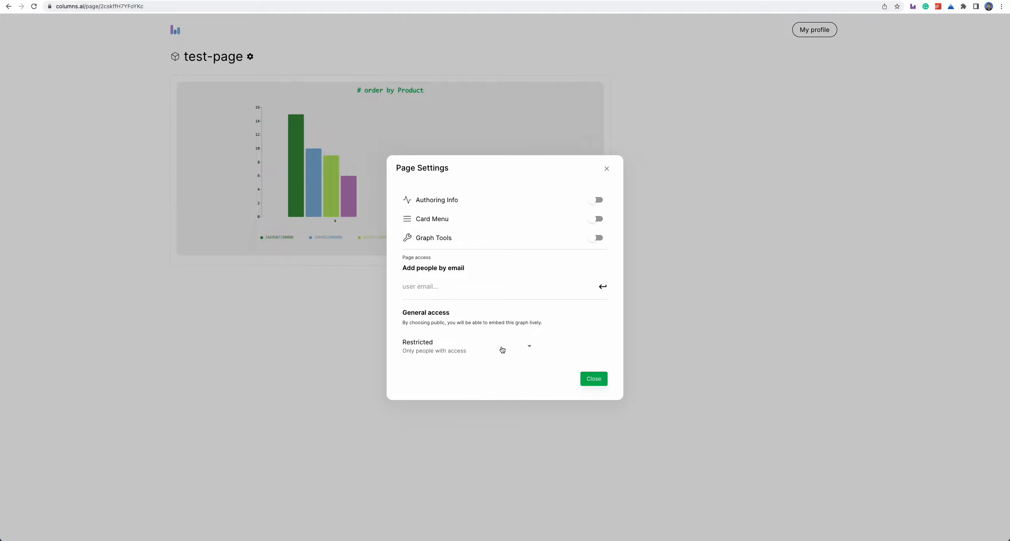
mouse_move(593, 378)
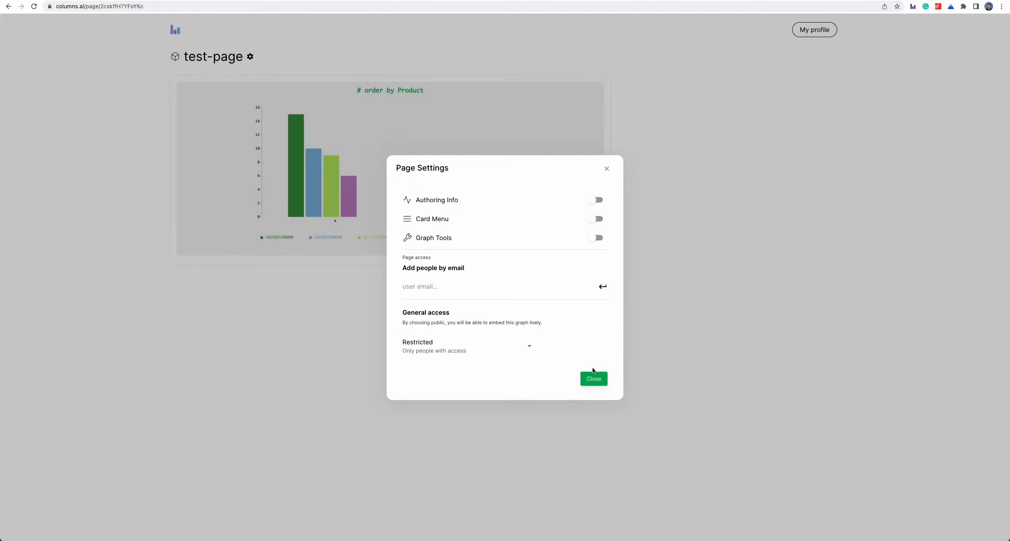
mouse_move(576, 401)
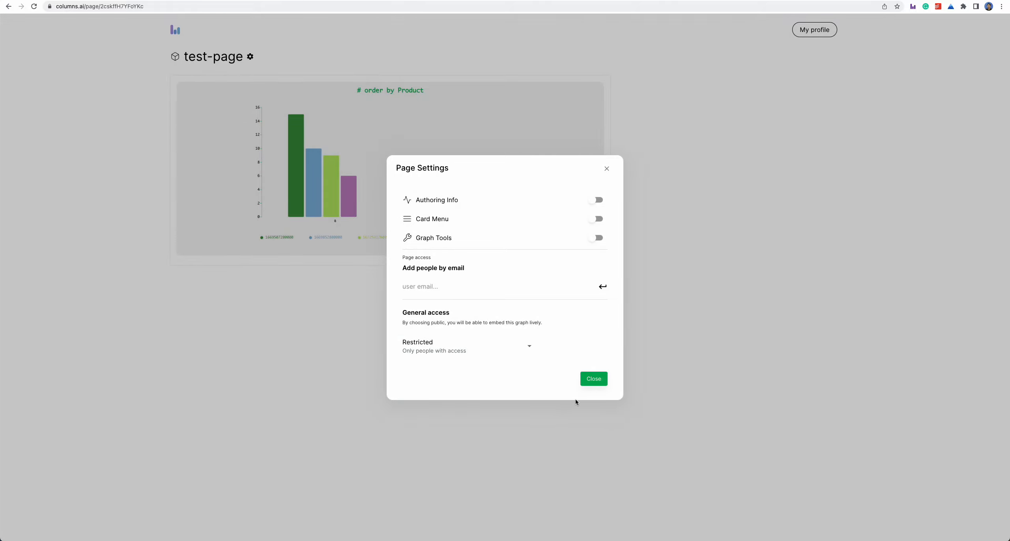
mouse_move(590, 397)
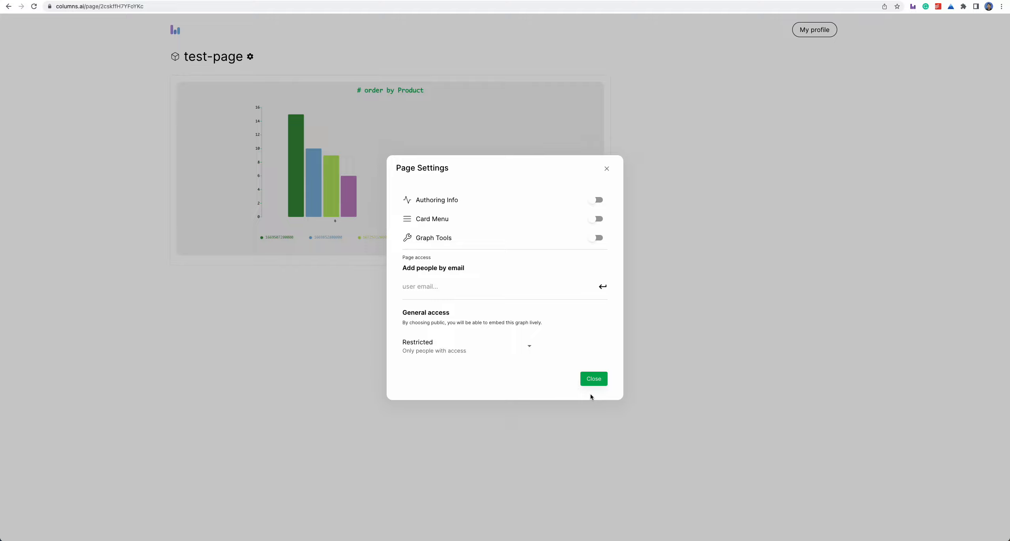
Close Page Settings and save the Fours-vs-runs scatter story onto test-page at Small size
click(592, 378)
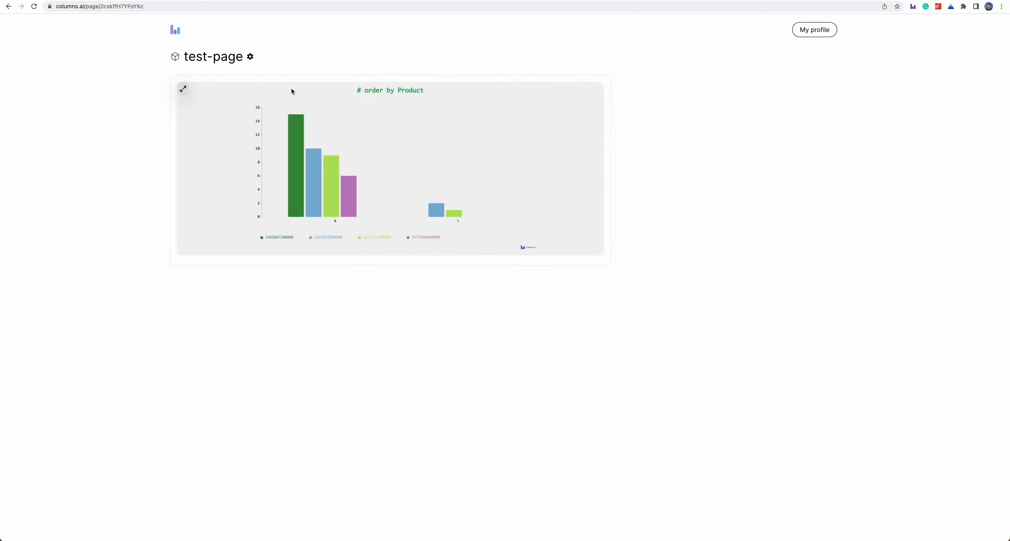
click(9, 6)
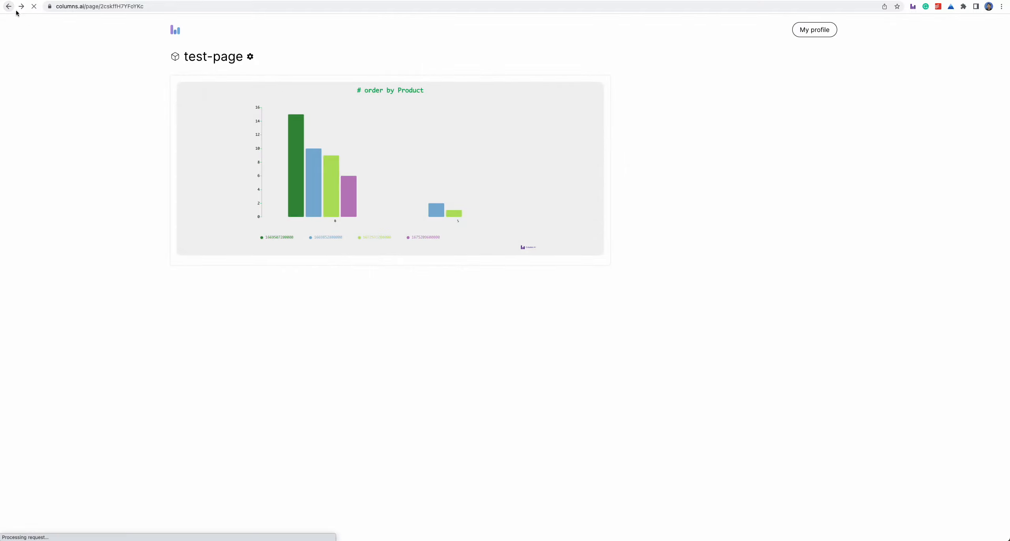
click(9, 5)
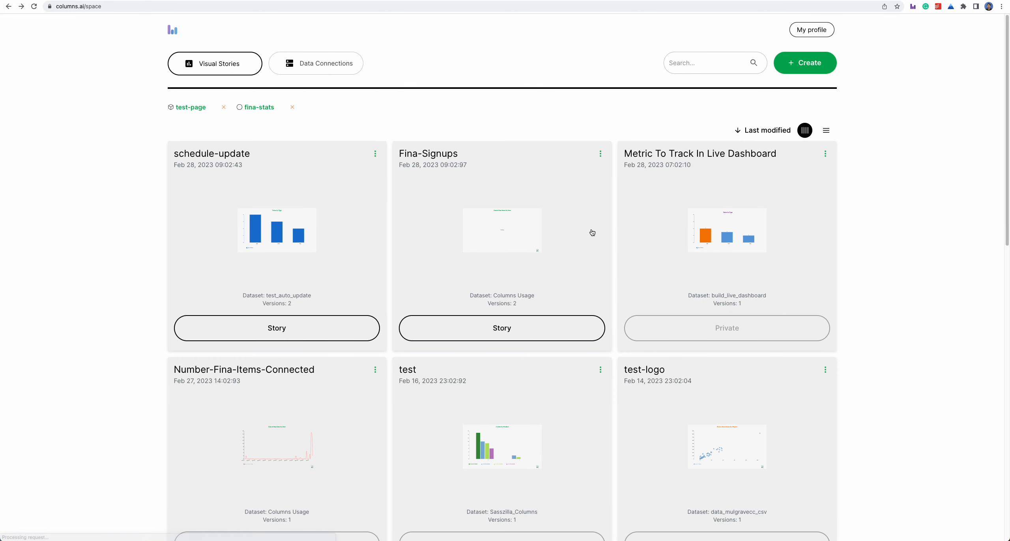
scroll(down, 3)
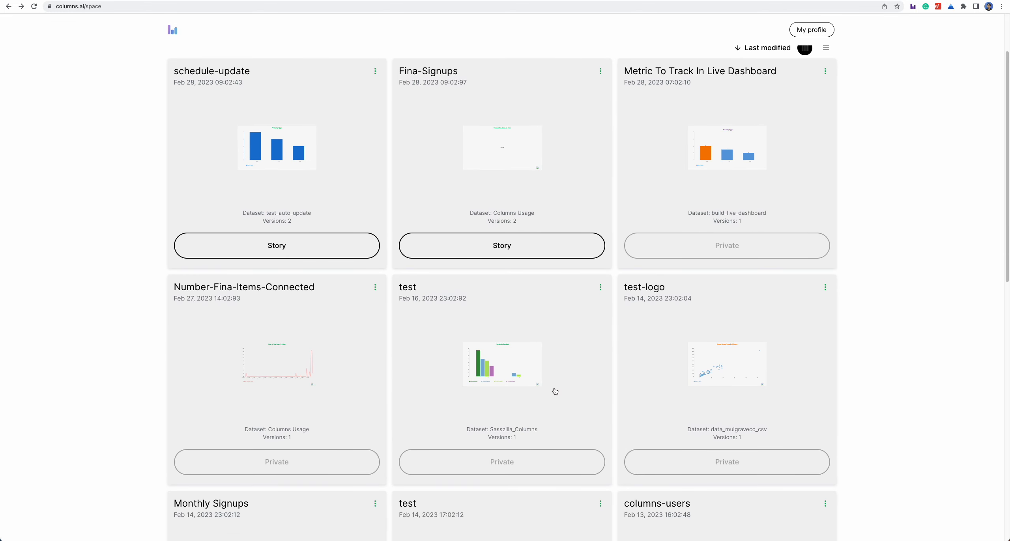
mouse_move(834, 294)
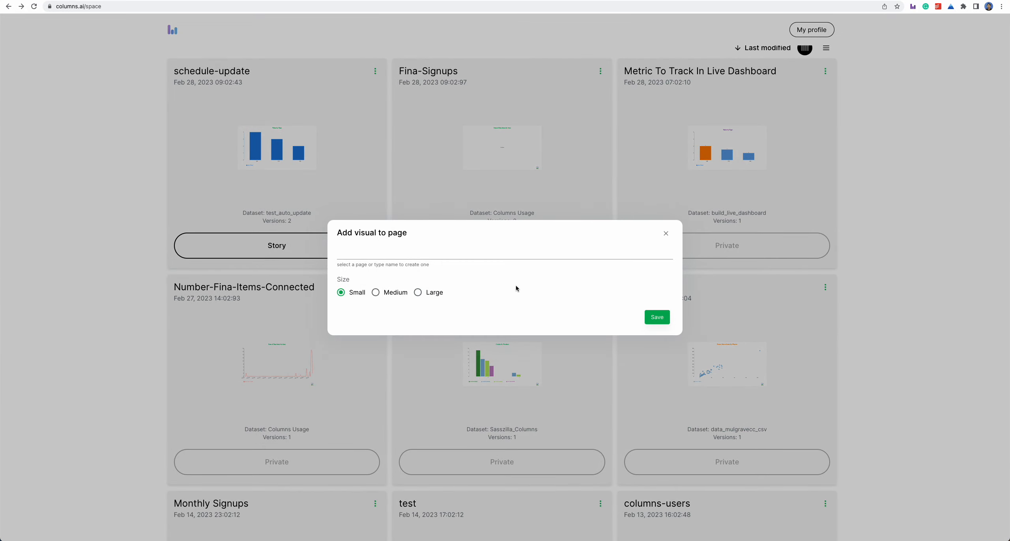
text(test-page)
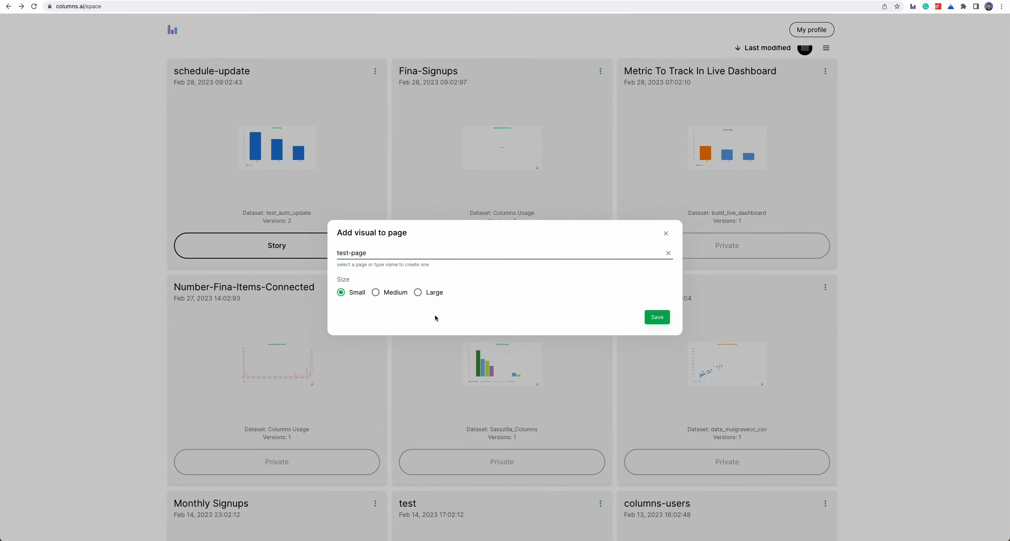
click(656, 317)
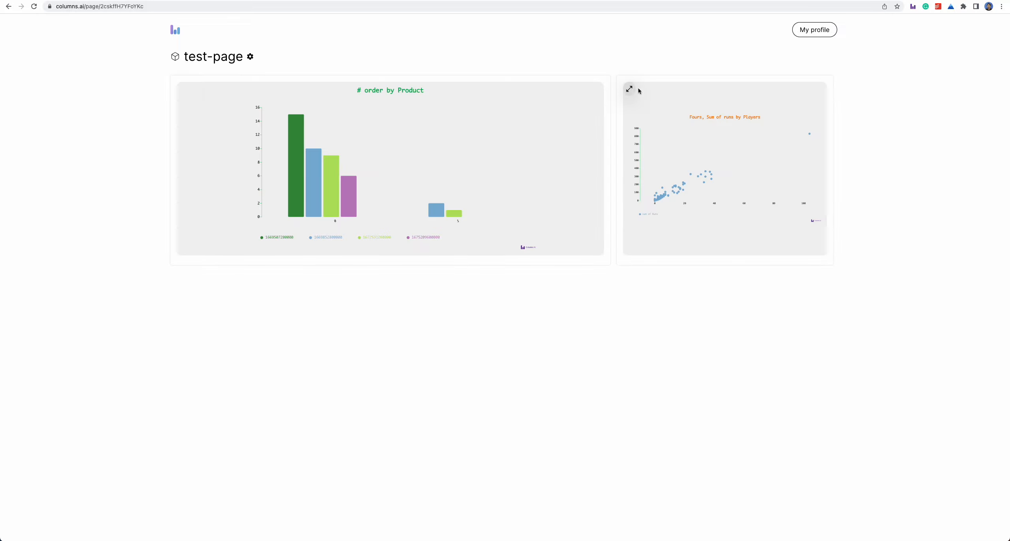
Preview the enlarged scatter plot, then return to Workspace through My profile
click(629, 89)
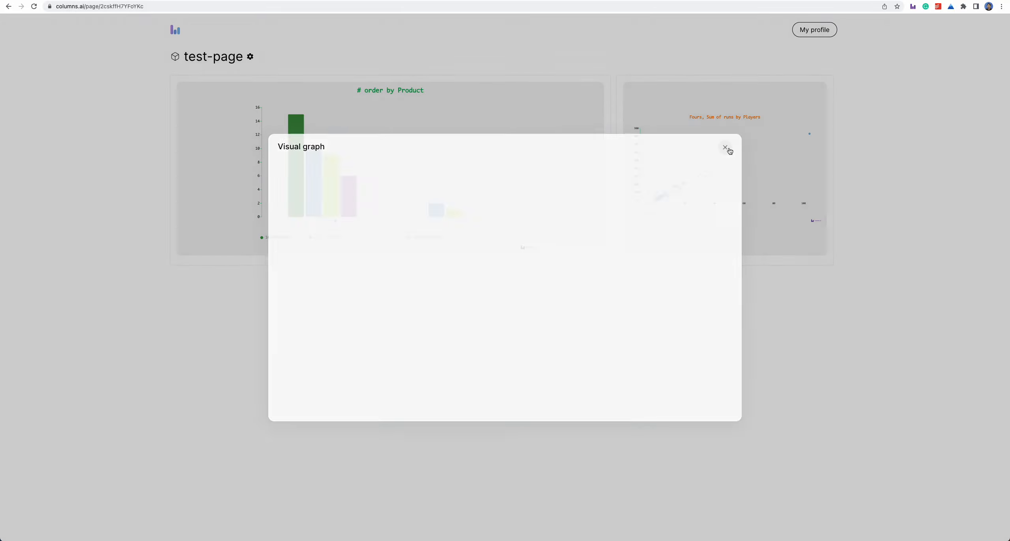
click(726, 149)
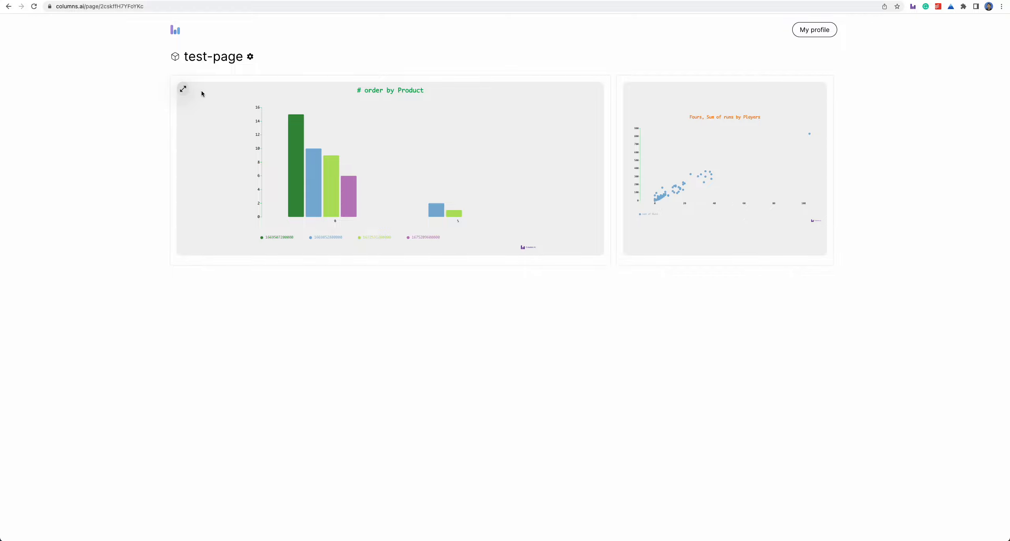
mouse_move(825, 37)
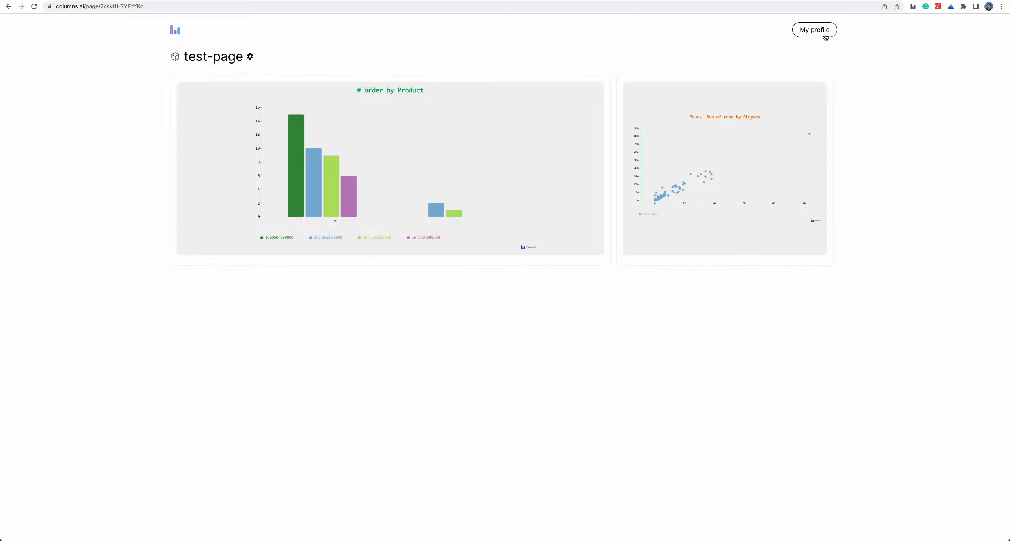
click(814, 29)
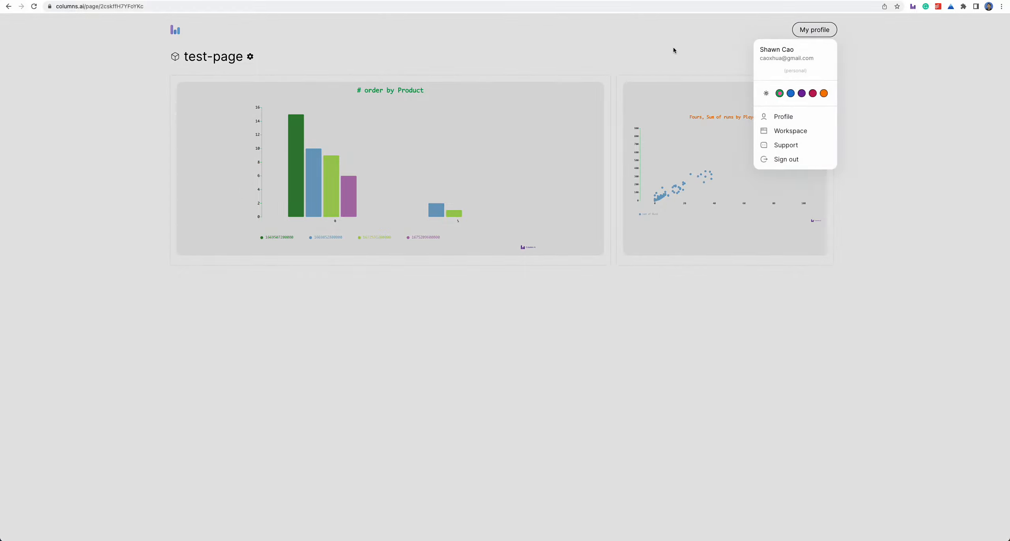
click(790, 131)
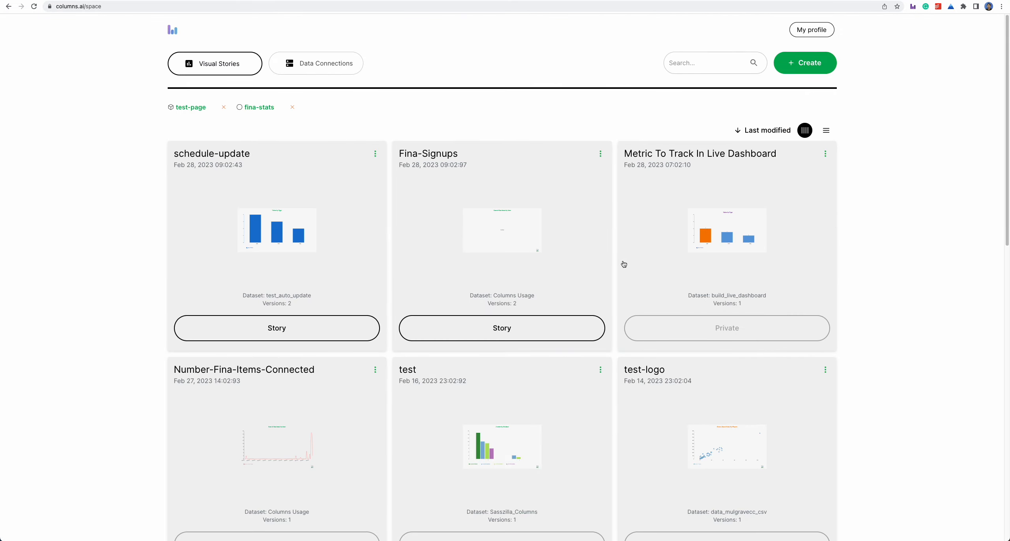
Create a new visual story using the AAPL_BTC dataset, charting sum of open by time
click(804, 62)
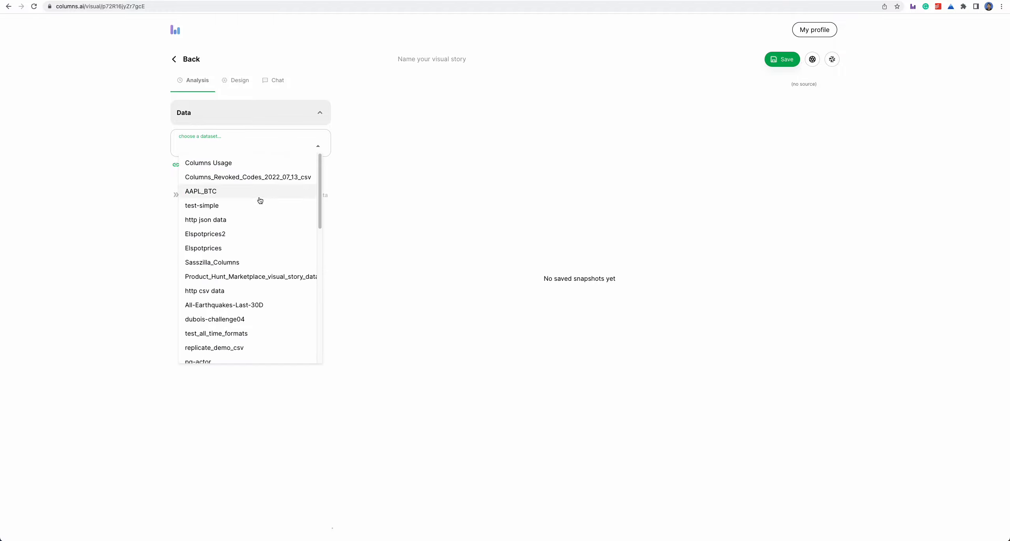
mouse_move(249, 205)
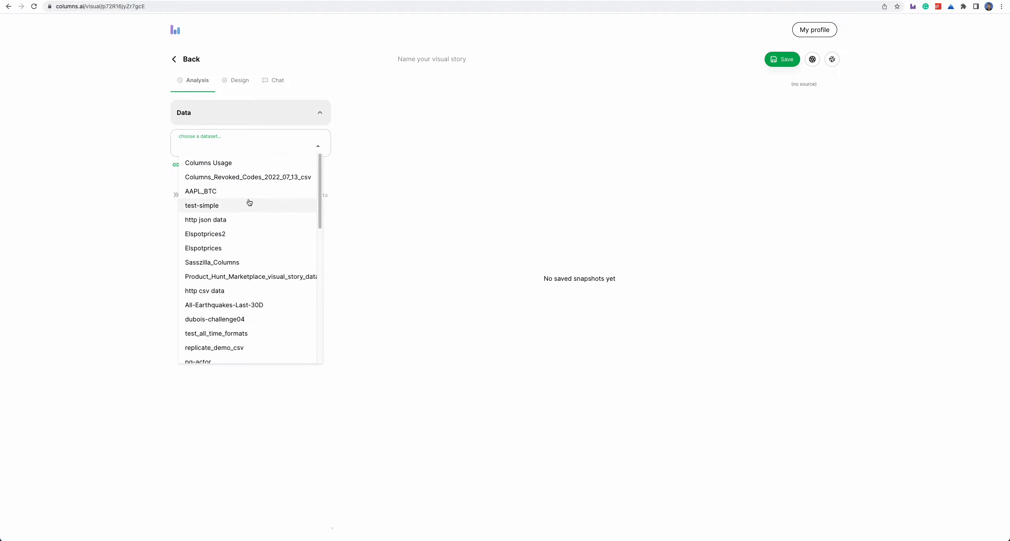
click(200, 191)
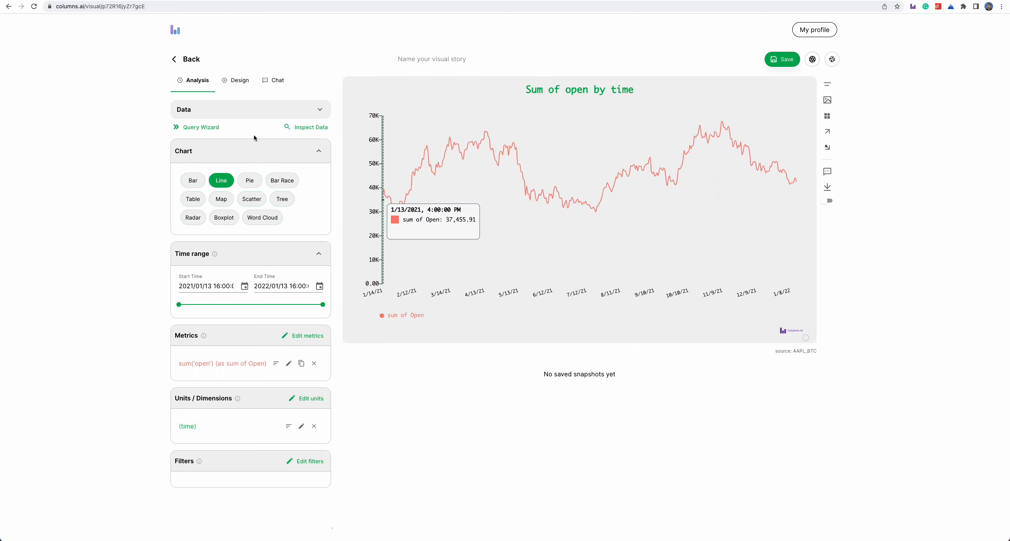
Add a 17.5M sum-of-Open total widget and a 'New Annotation' label, opening its settings
click(239, 80)
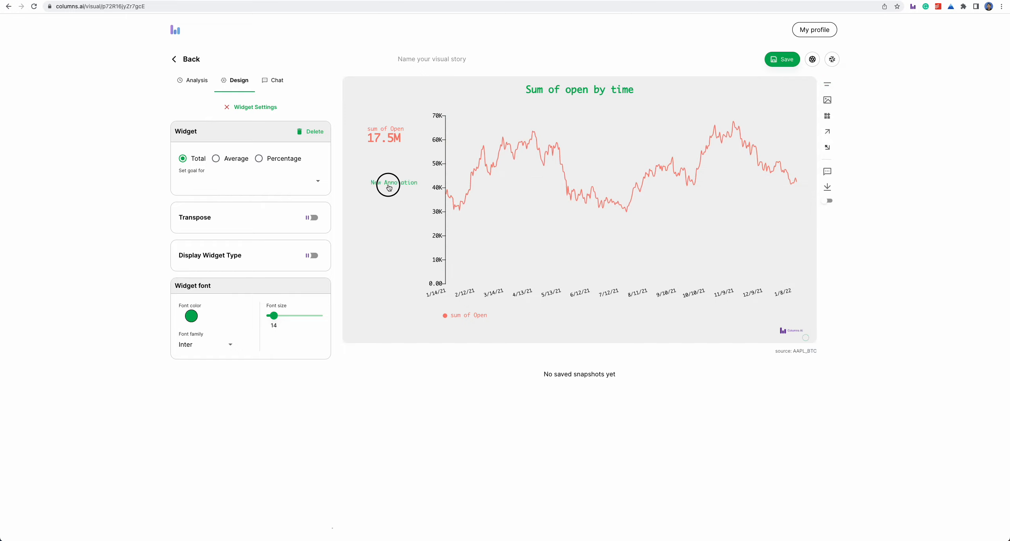
click(388, 182)
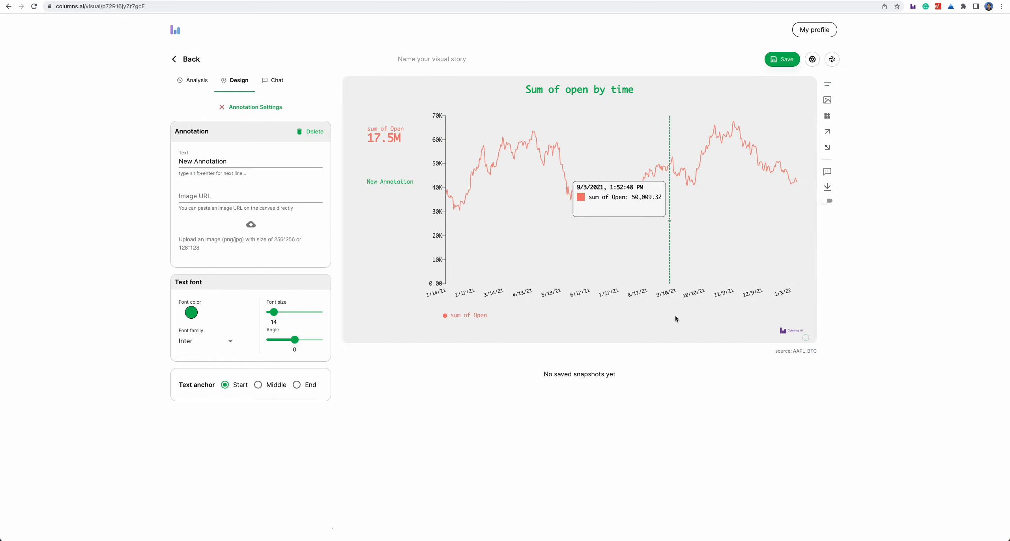
mouse_move(633, 334)
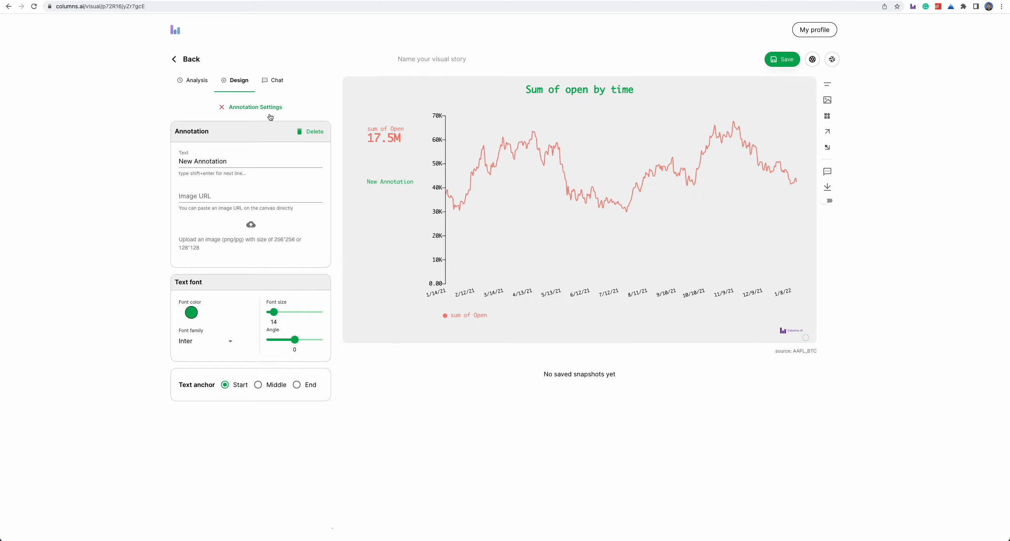
mouse_move(519, 283)
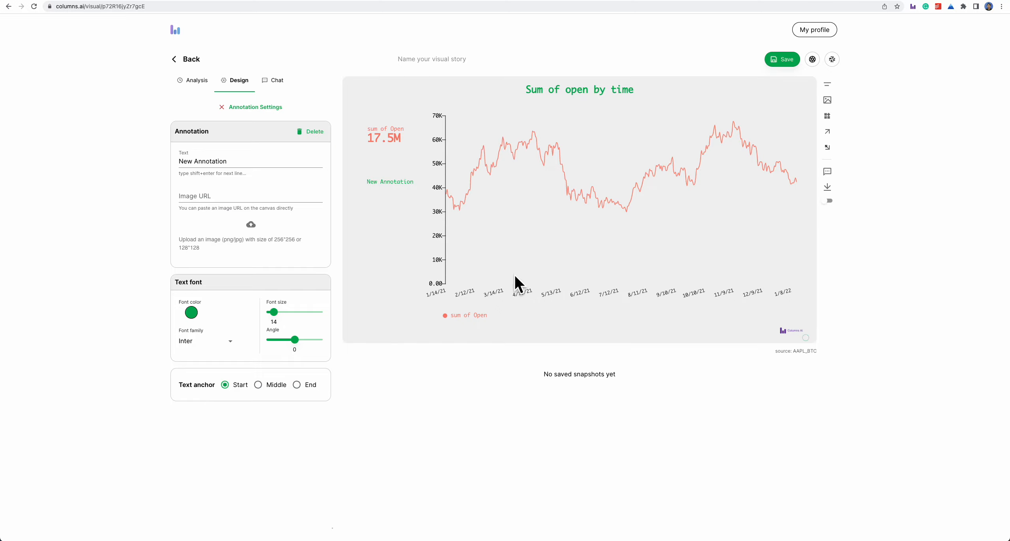
mouse_move(553, 276)
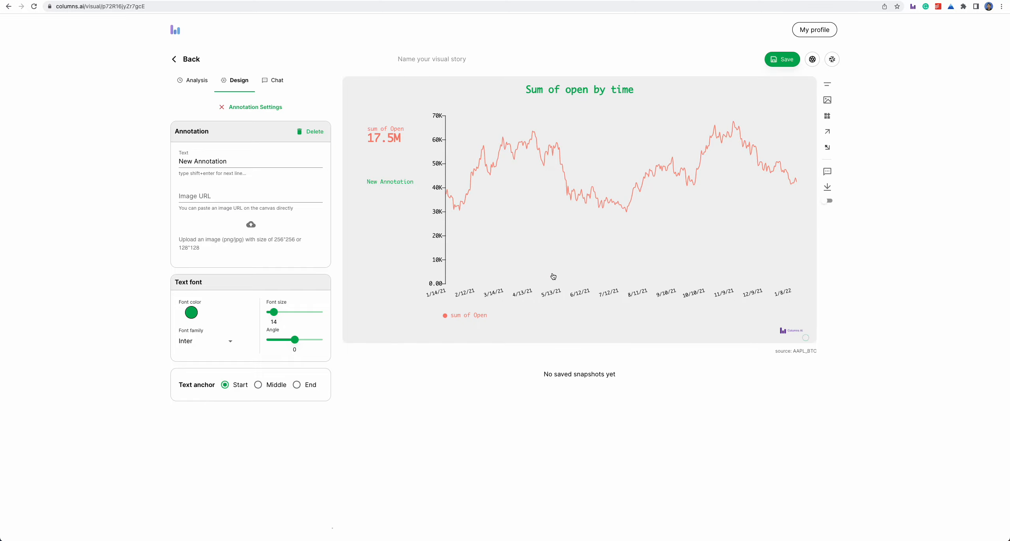
mouse_move(555, 142)
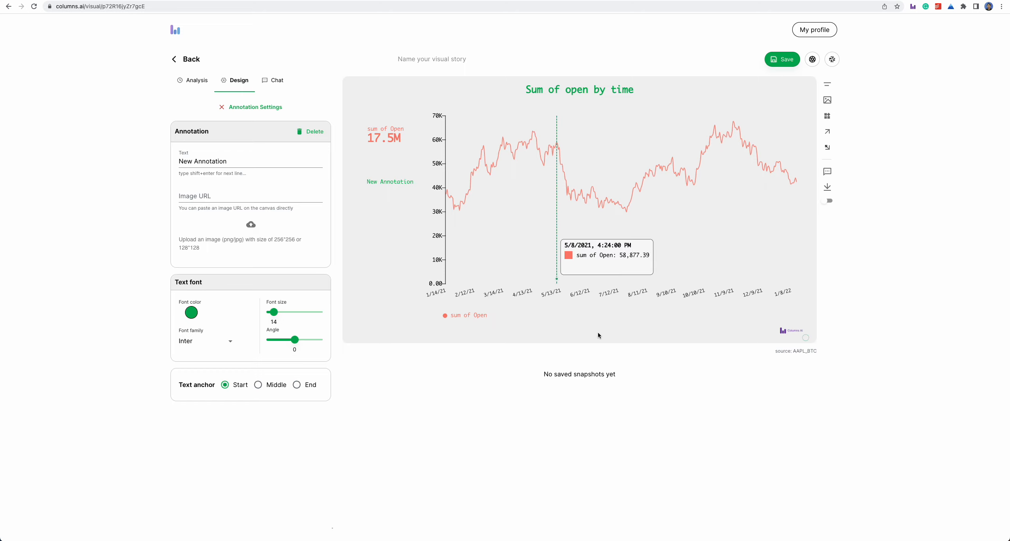
mouse_move(597, 333)
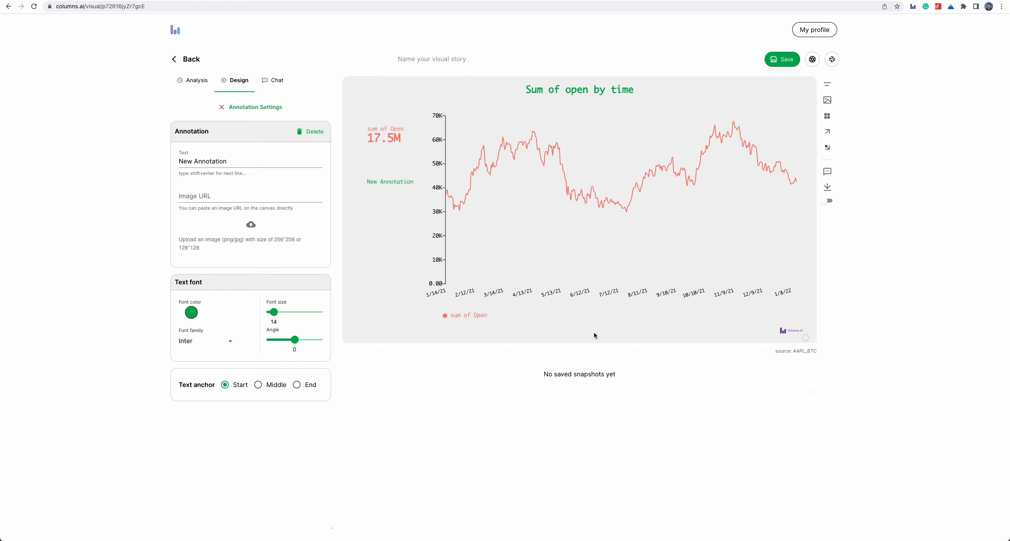
mouse_move(711, 401)
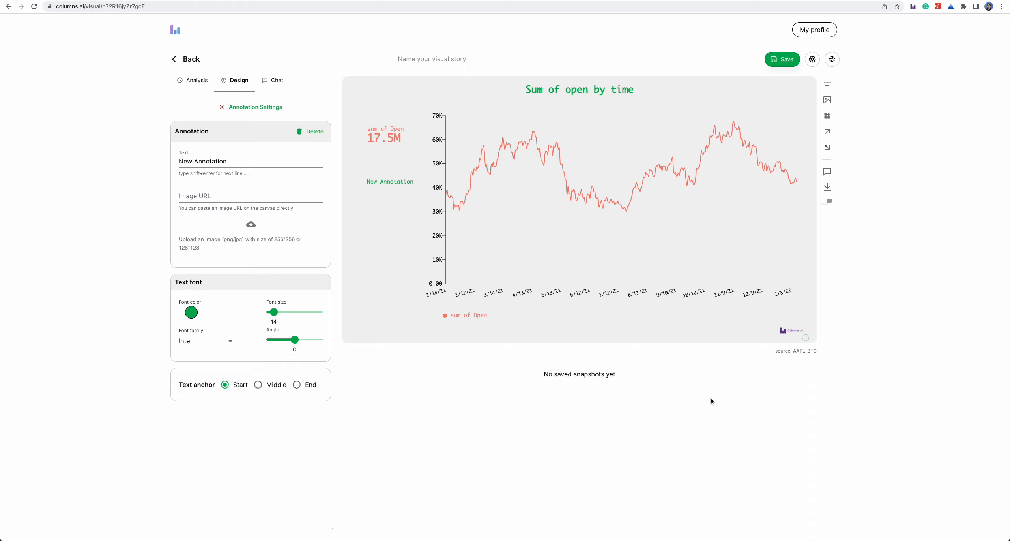
mouse_move(200, 208)
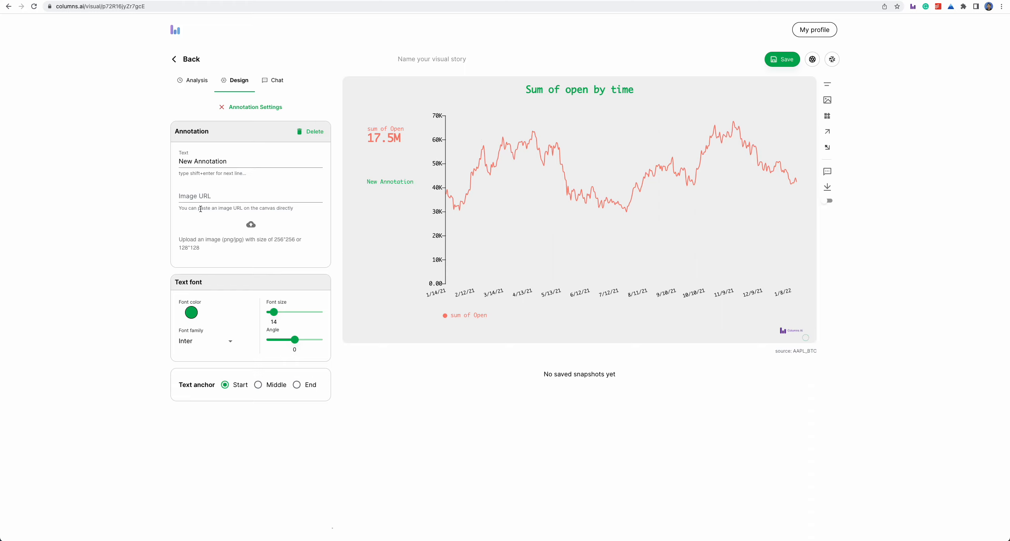
mouse_move(30, 21)
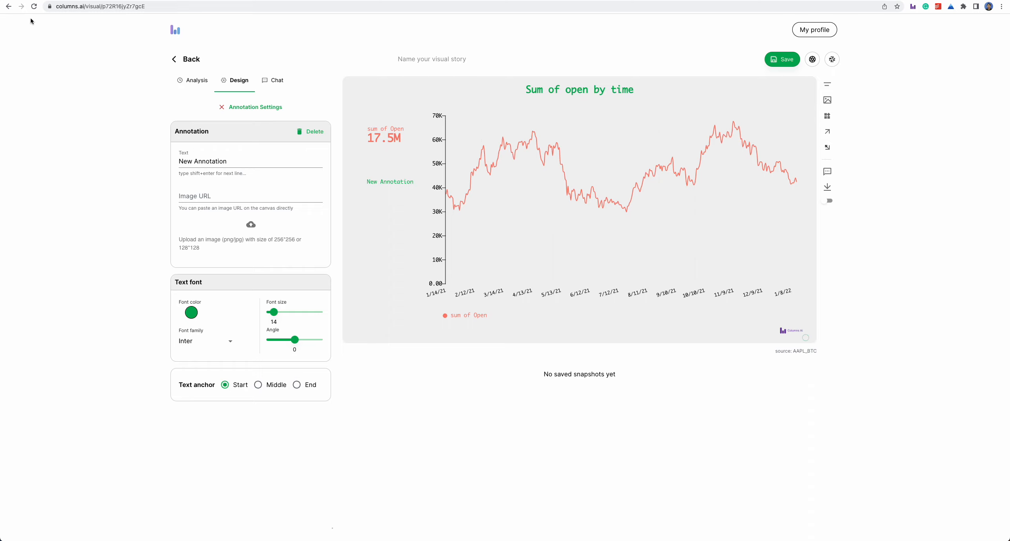
Reload the story despite the unsaved-changes warning and confirm the widget and annotation remain
click(33, 6)
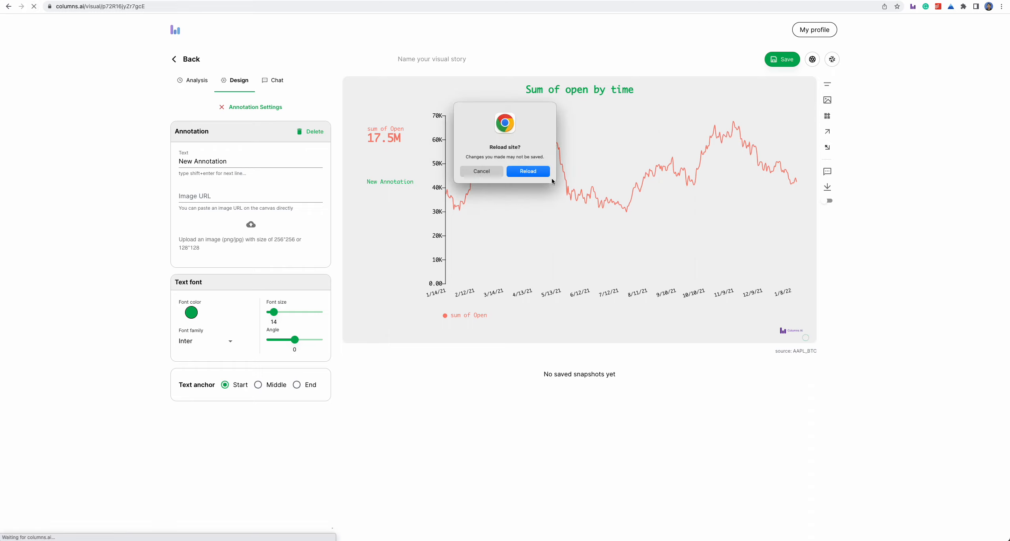
click(527, 171)
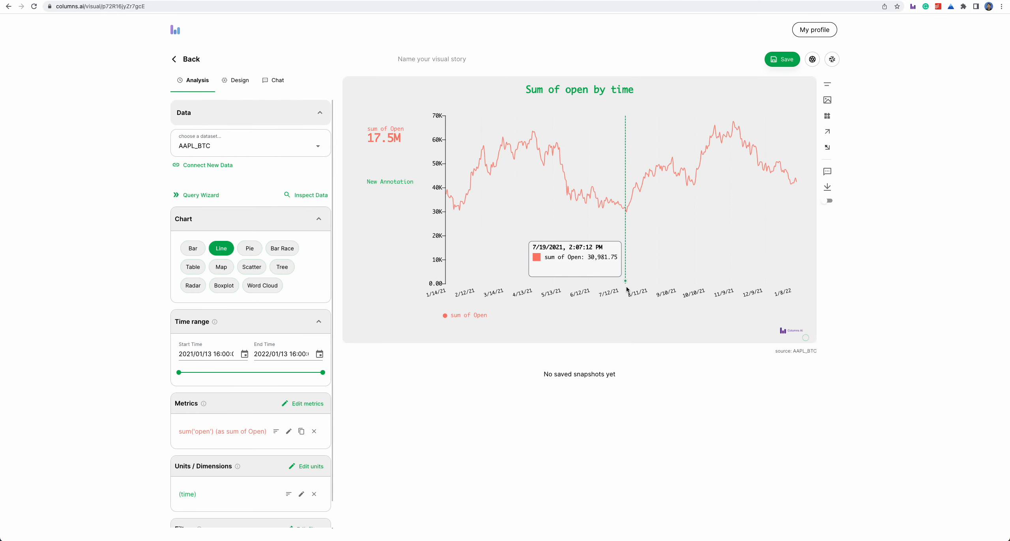
mouse_move(667, 177)
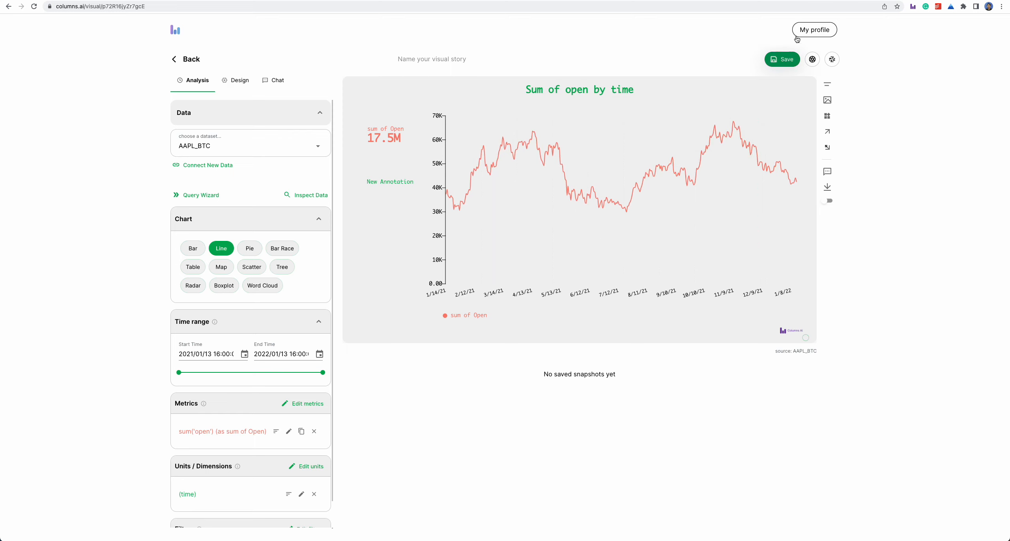
mouse_move(1005, 383)
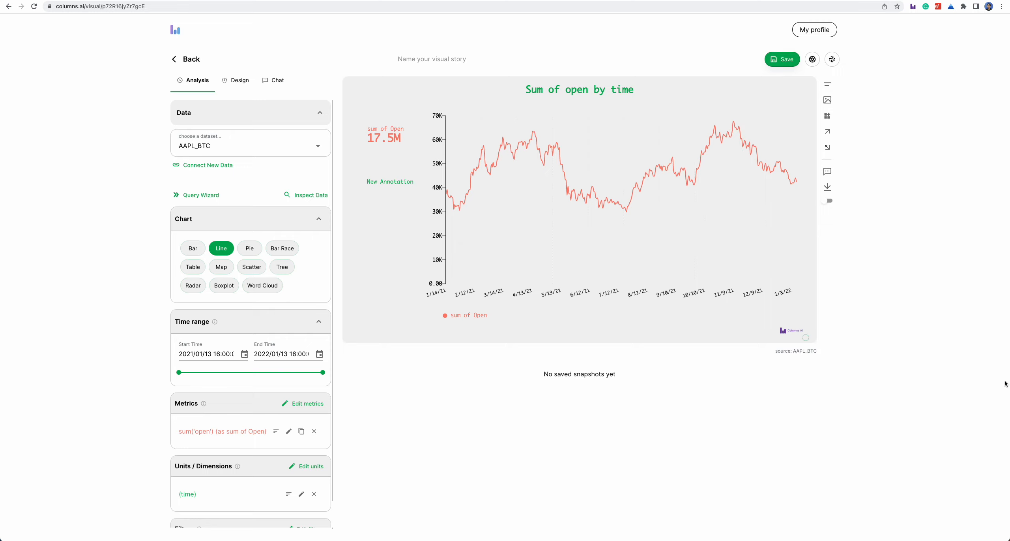
mouse_move(828, 345)
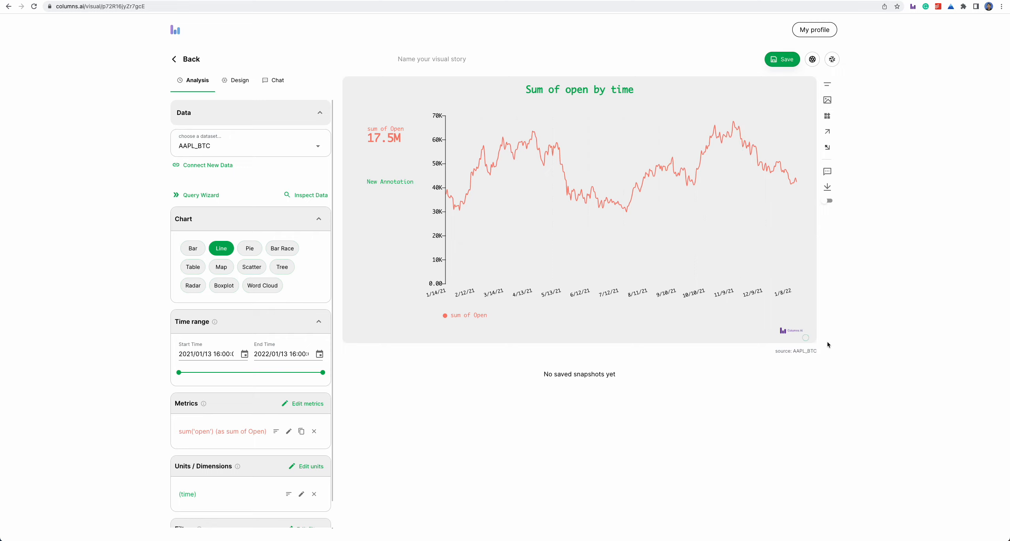